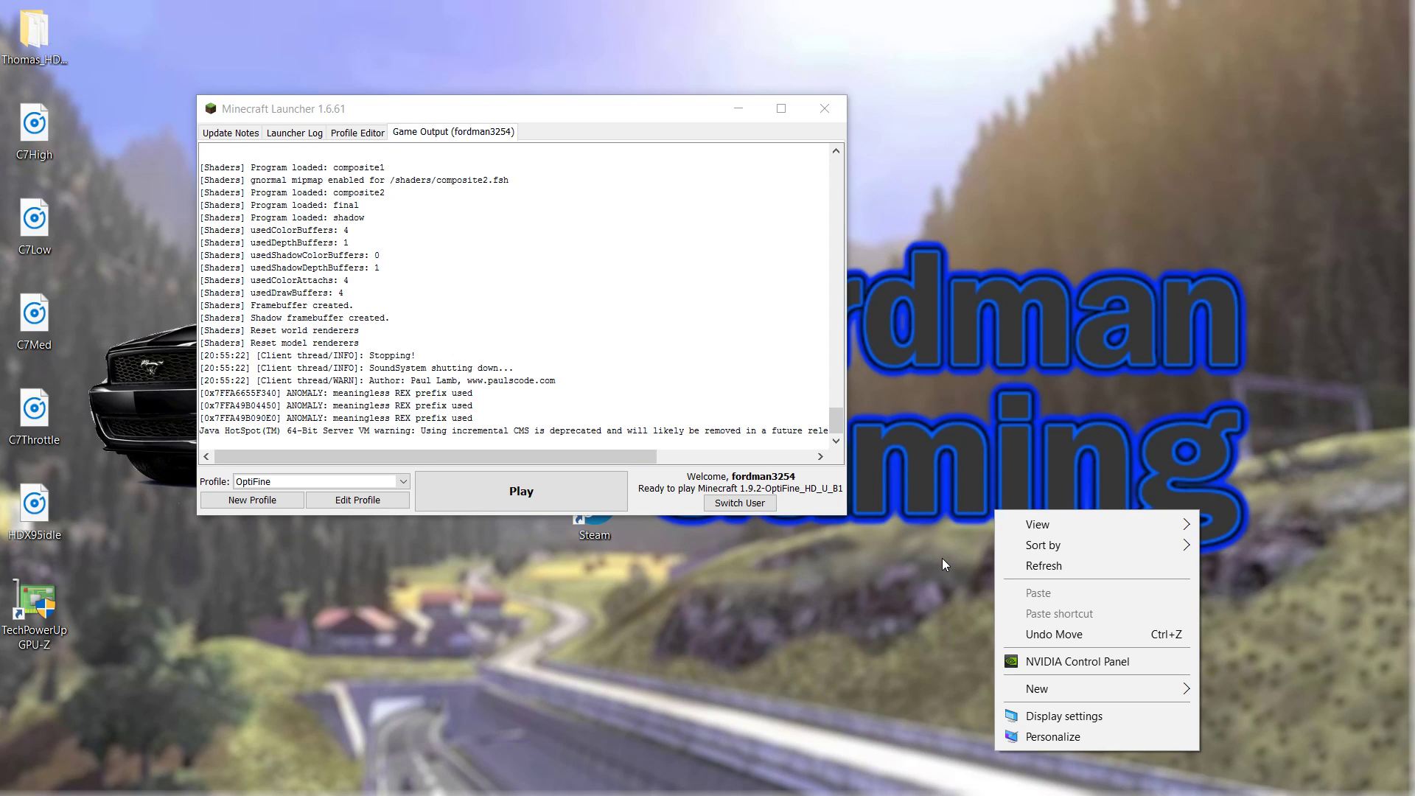
- Close the desktop context menu and move the Minecraft Launcher window up and left
click(921, 572)
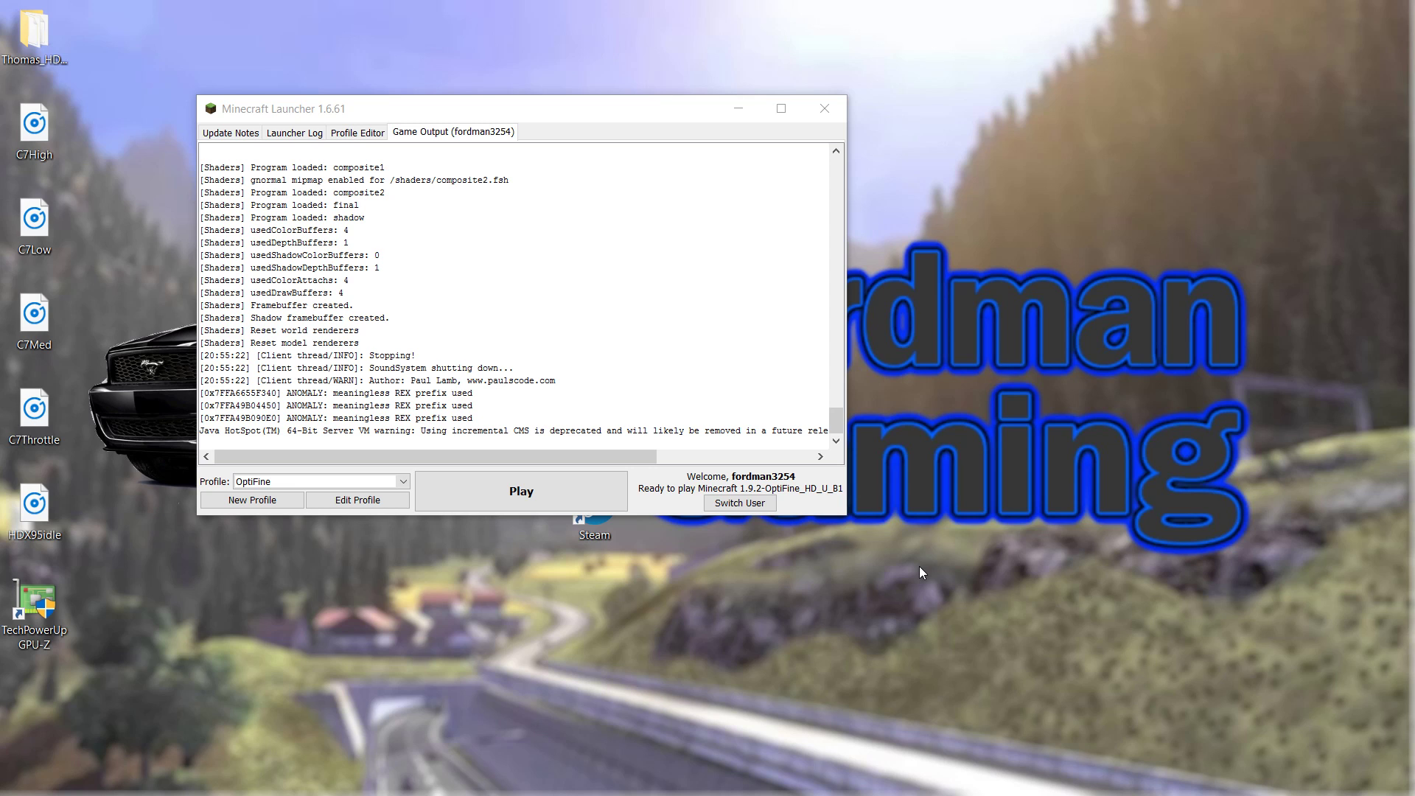
drag(514, 109, 352, 54)
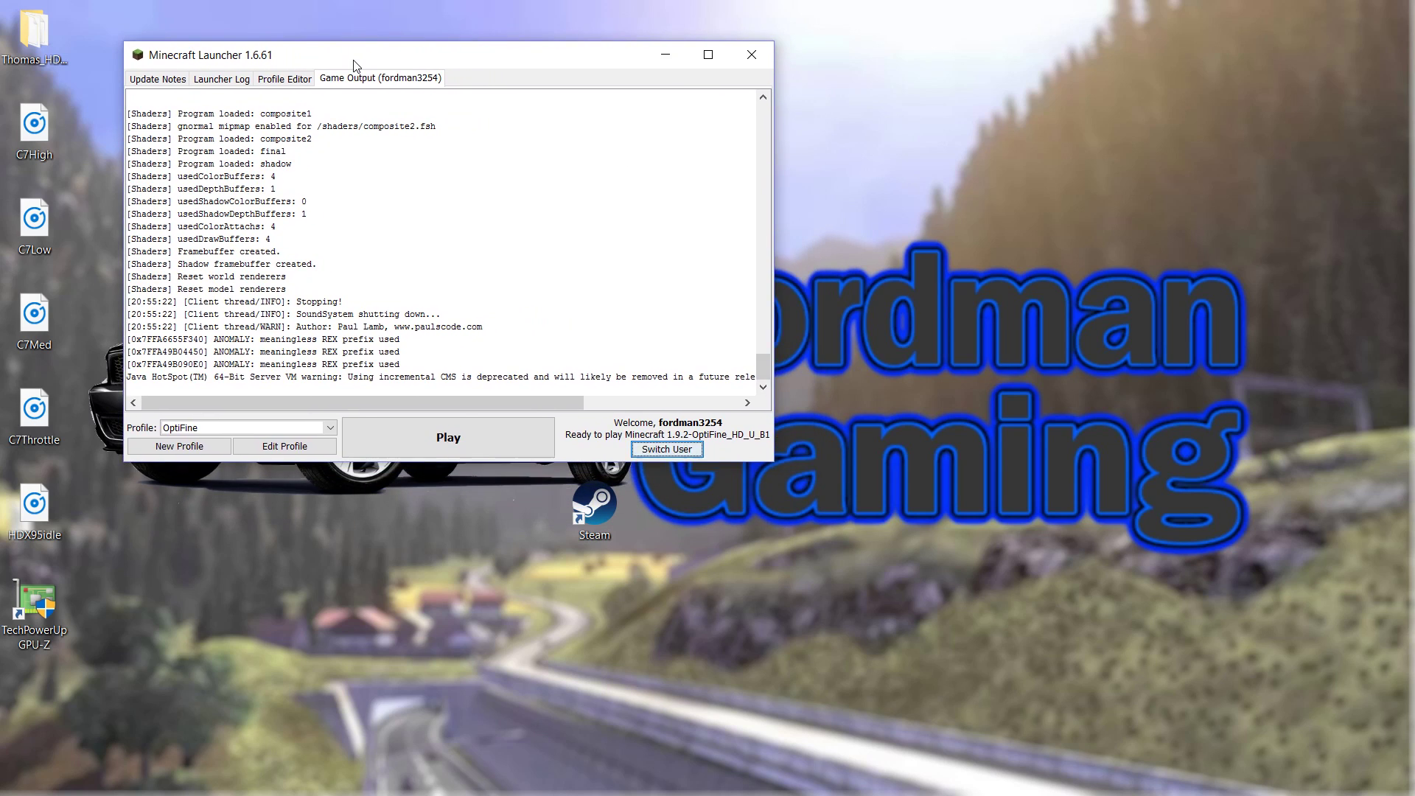
- Minimize the Minecraft Launcher and bring up the desktop context menu
click(750, 54)
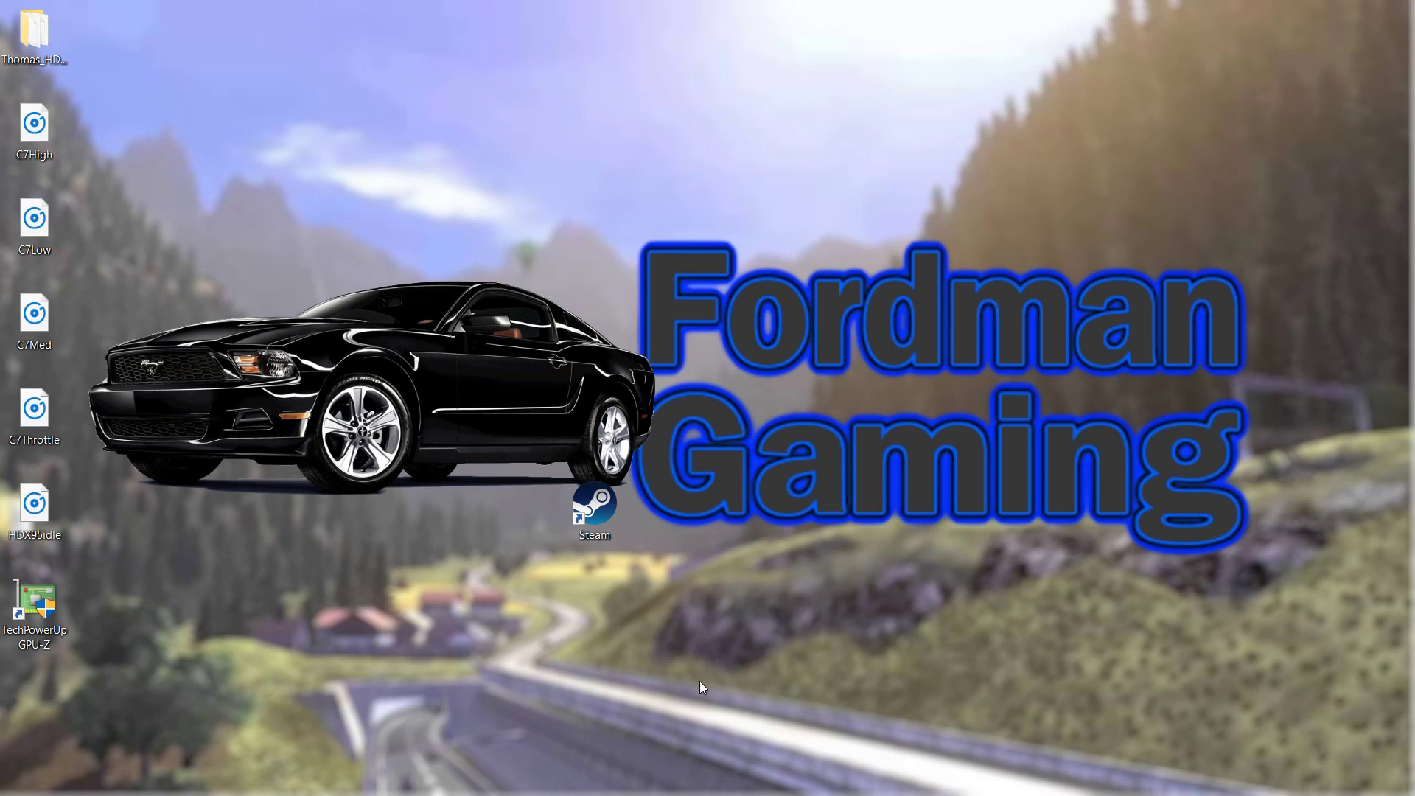
right_click(703, 687)
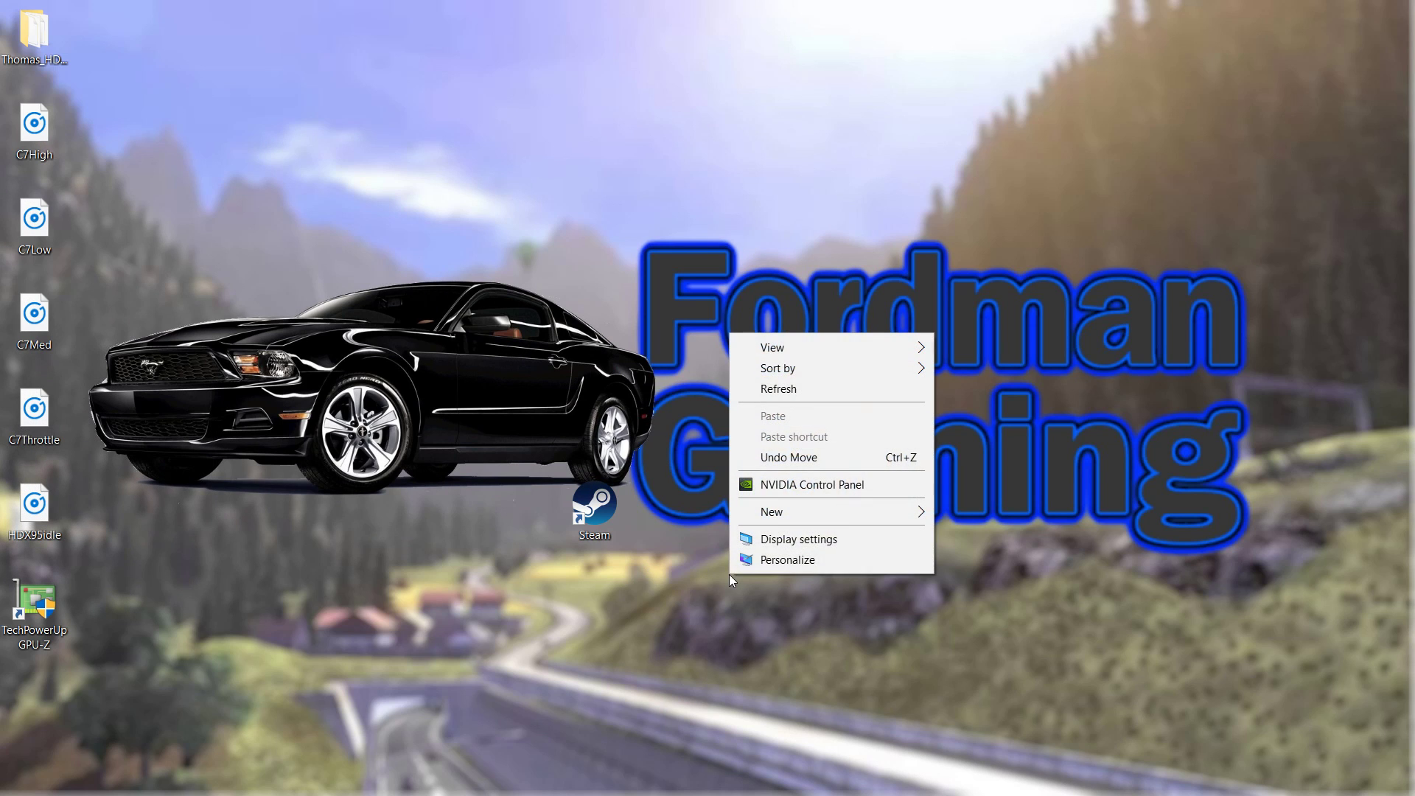
mouse_move(800, 485)
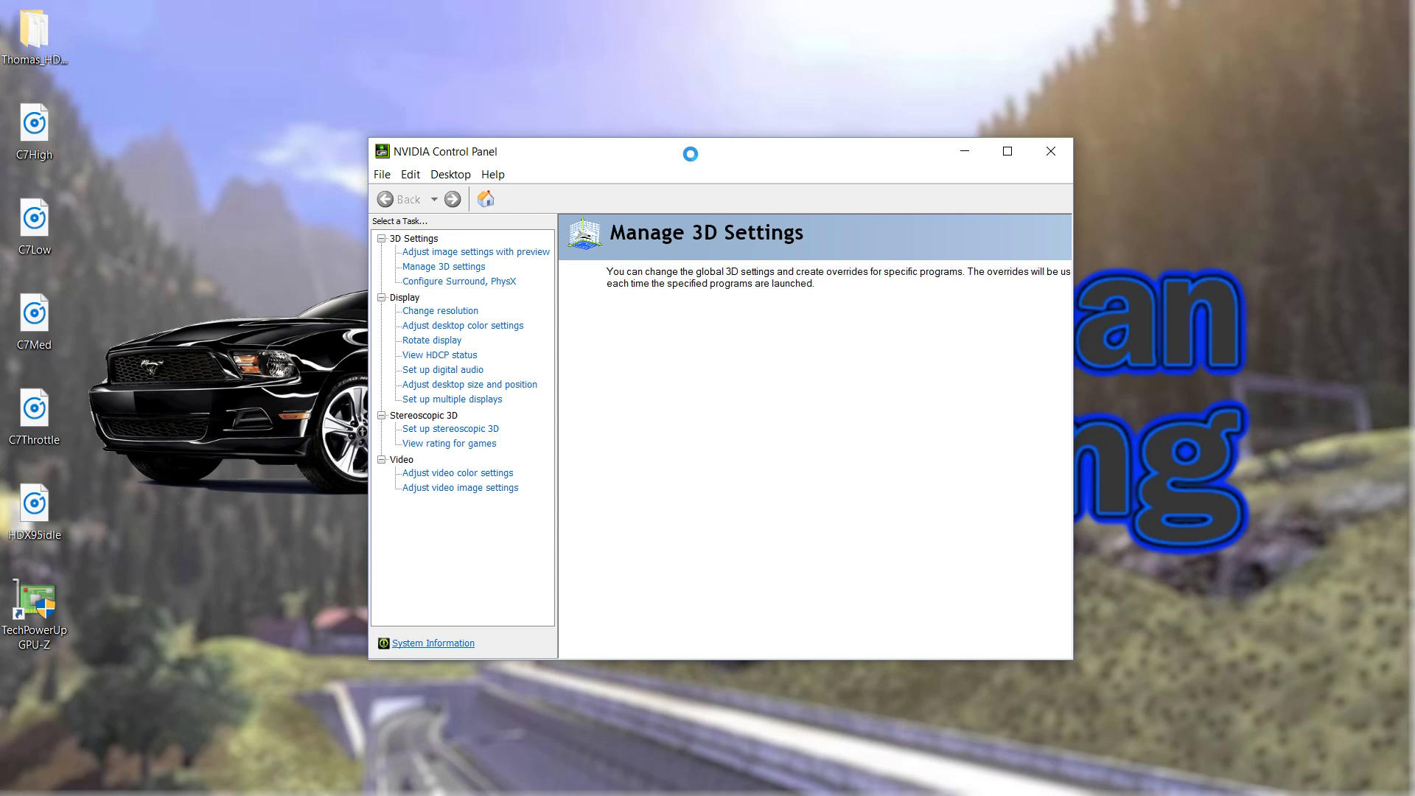
- Go to Manage 3D Settings under 3D Settings
click(443, 266)
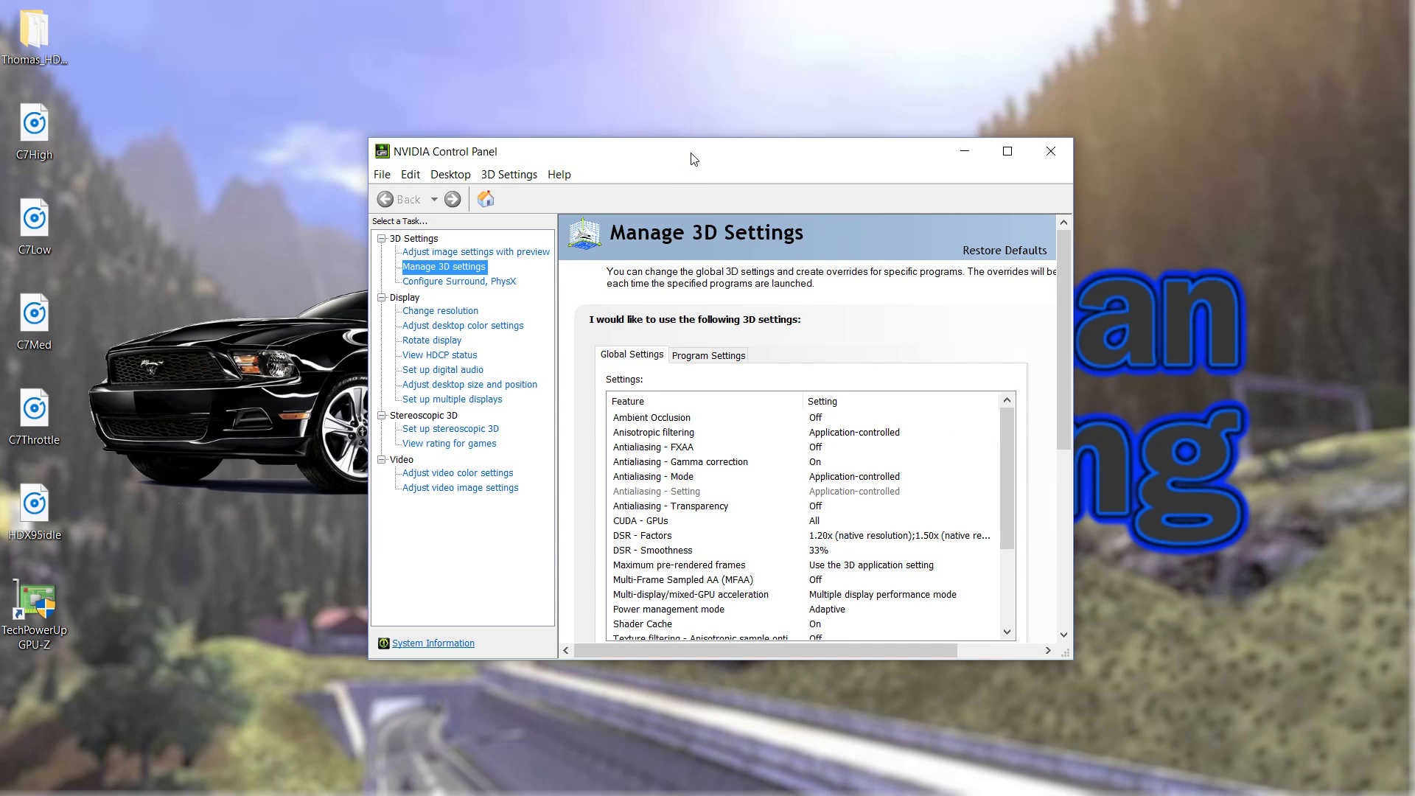
mouse_move(444, 273)
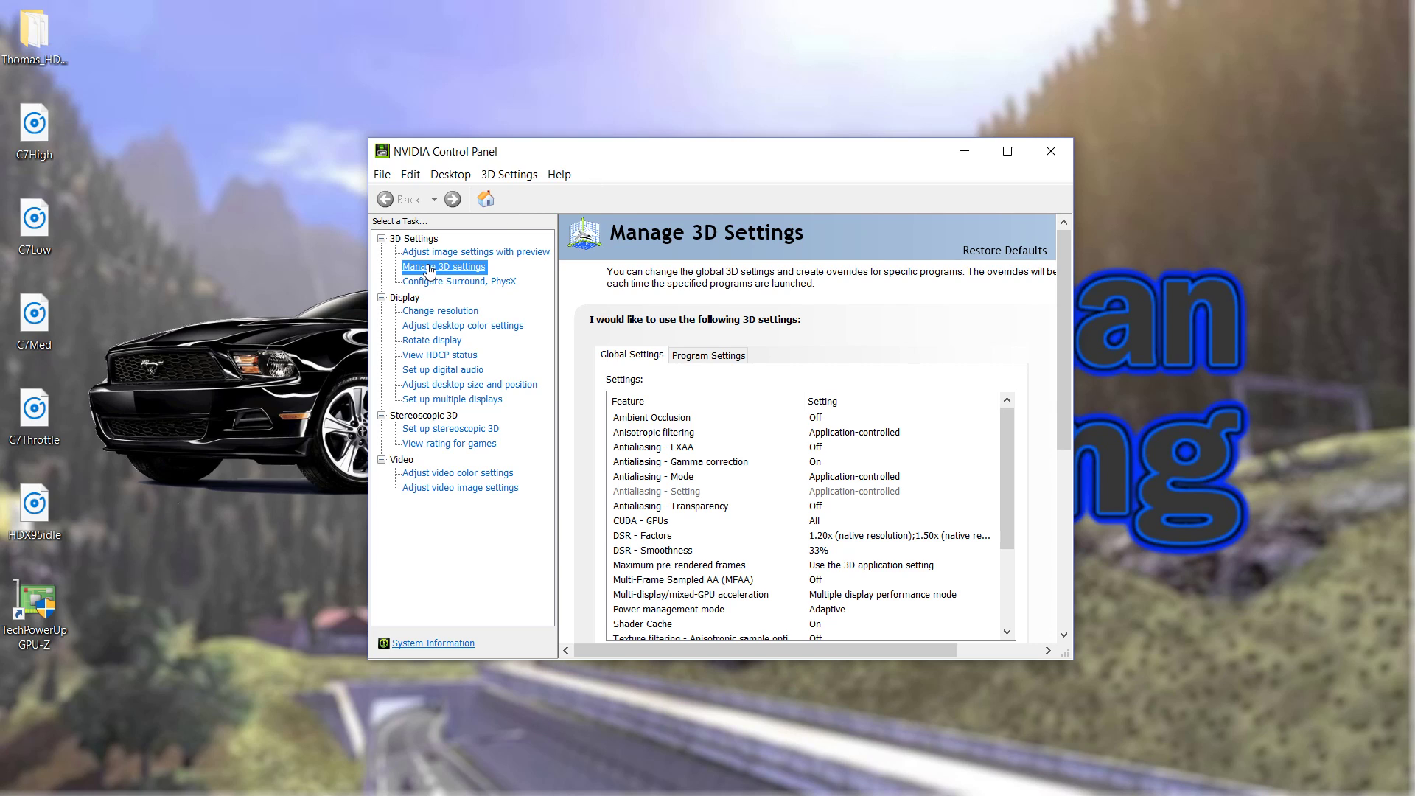
mouse_move(648, 547)
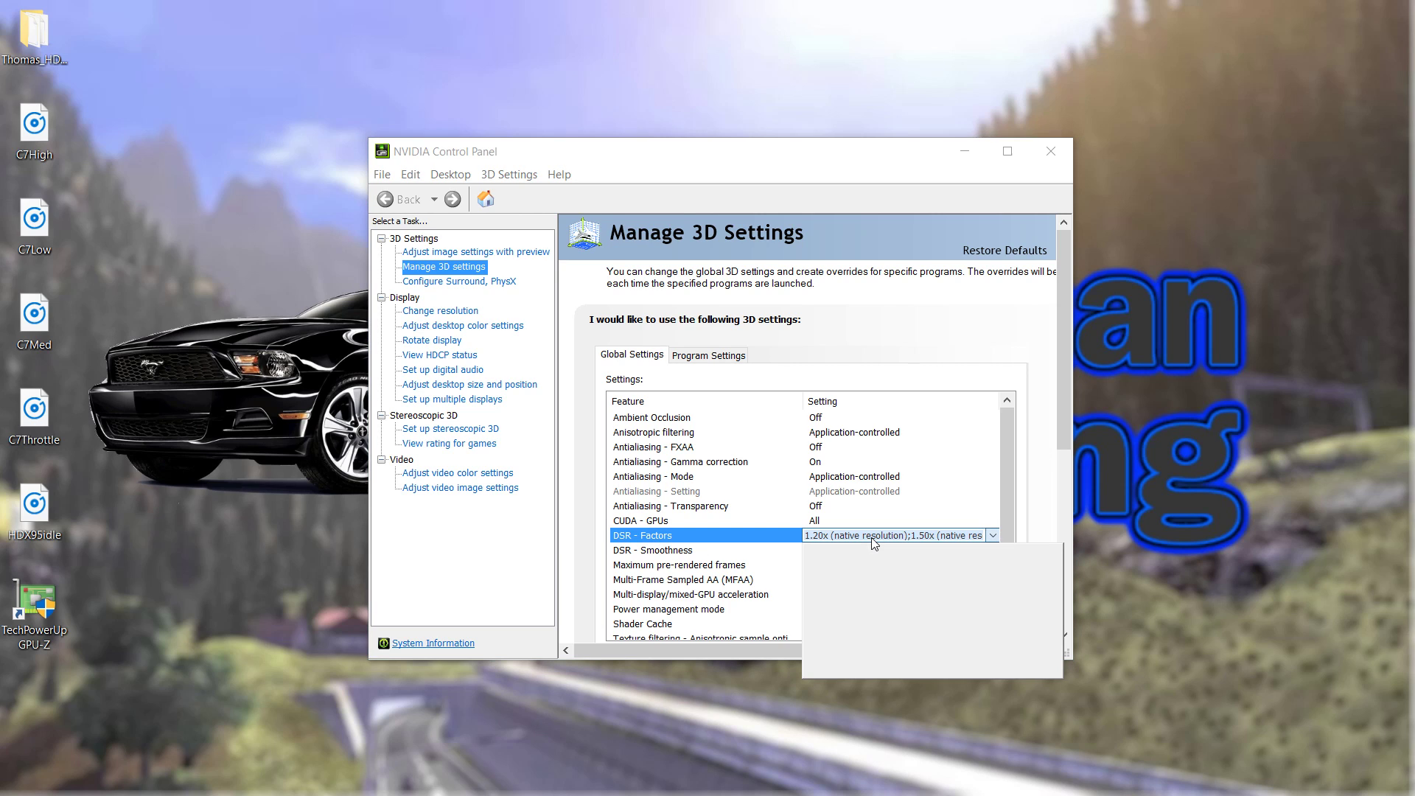
- Review the DSR - Factors checkboxes, confirming 1.20x through 4.00x are ticked, then close the list
click(990, 535)
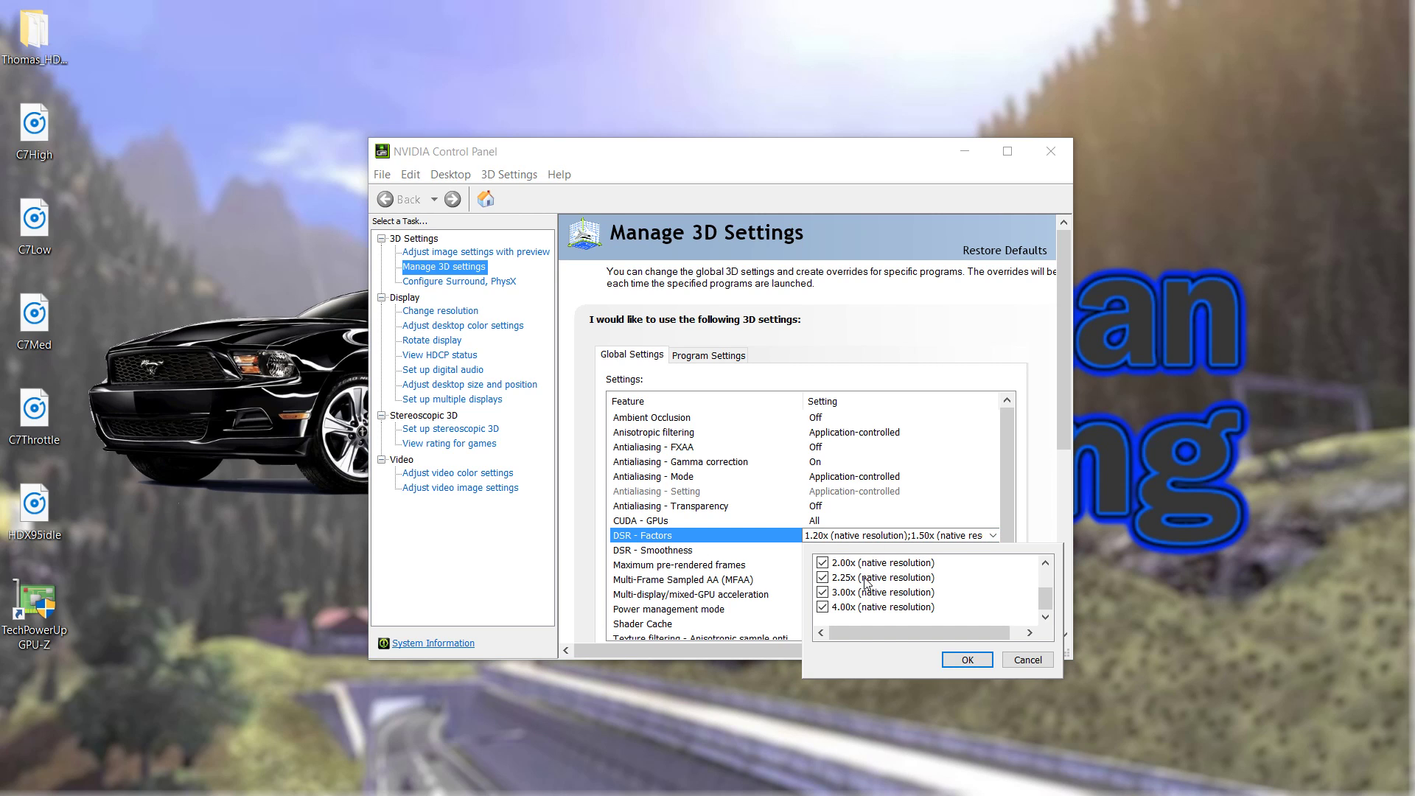
scroll(up, 3)
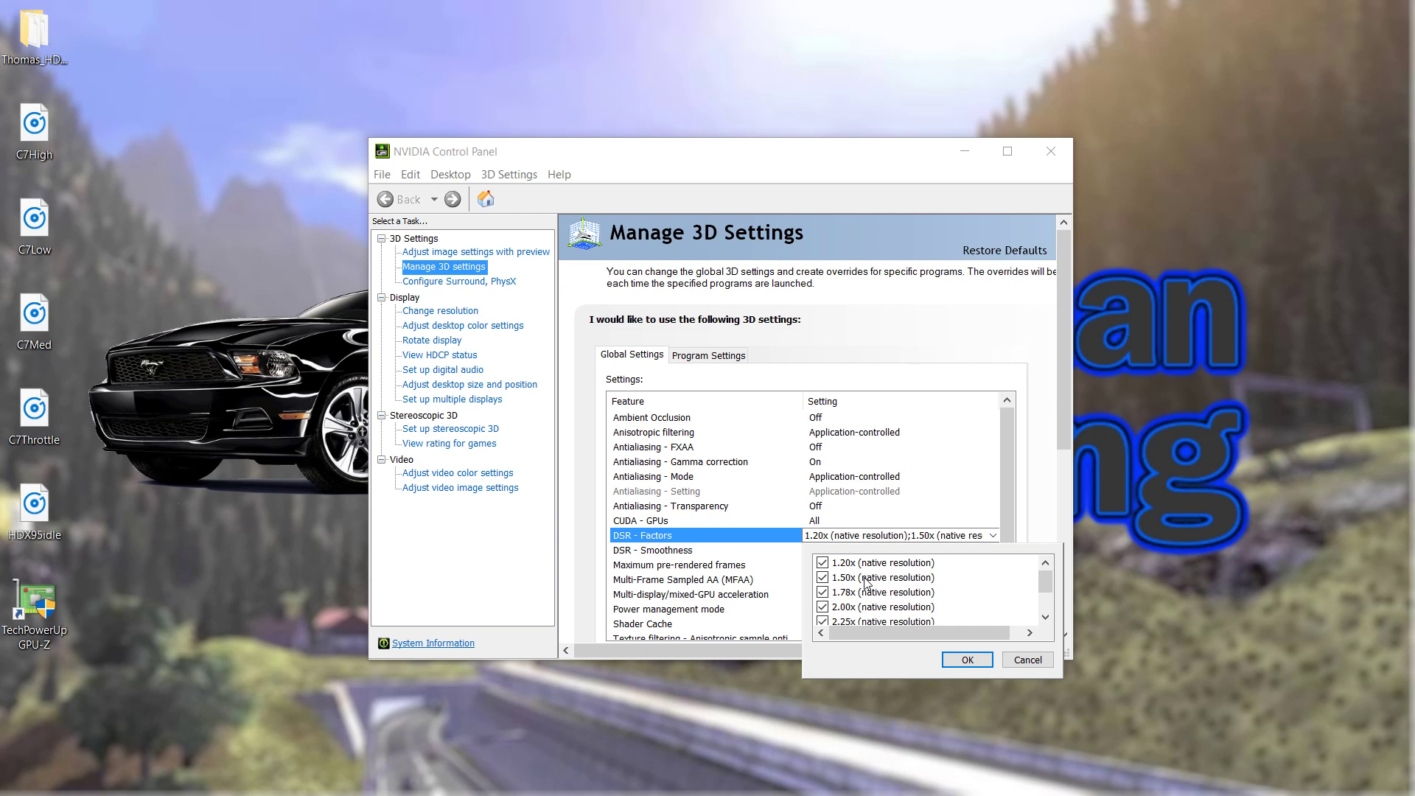
scroll(down, 3)
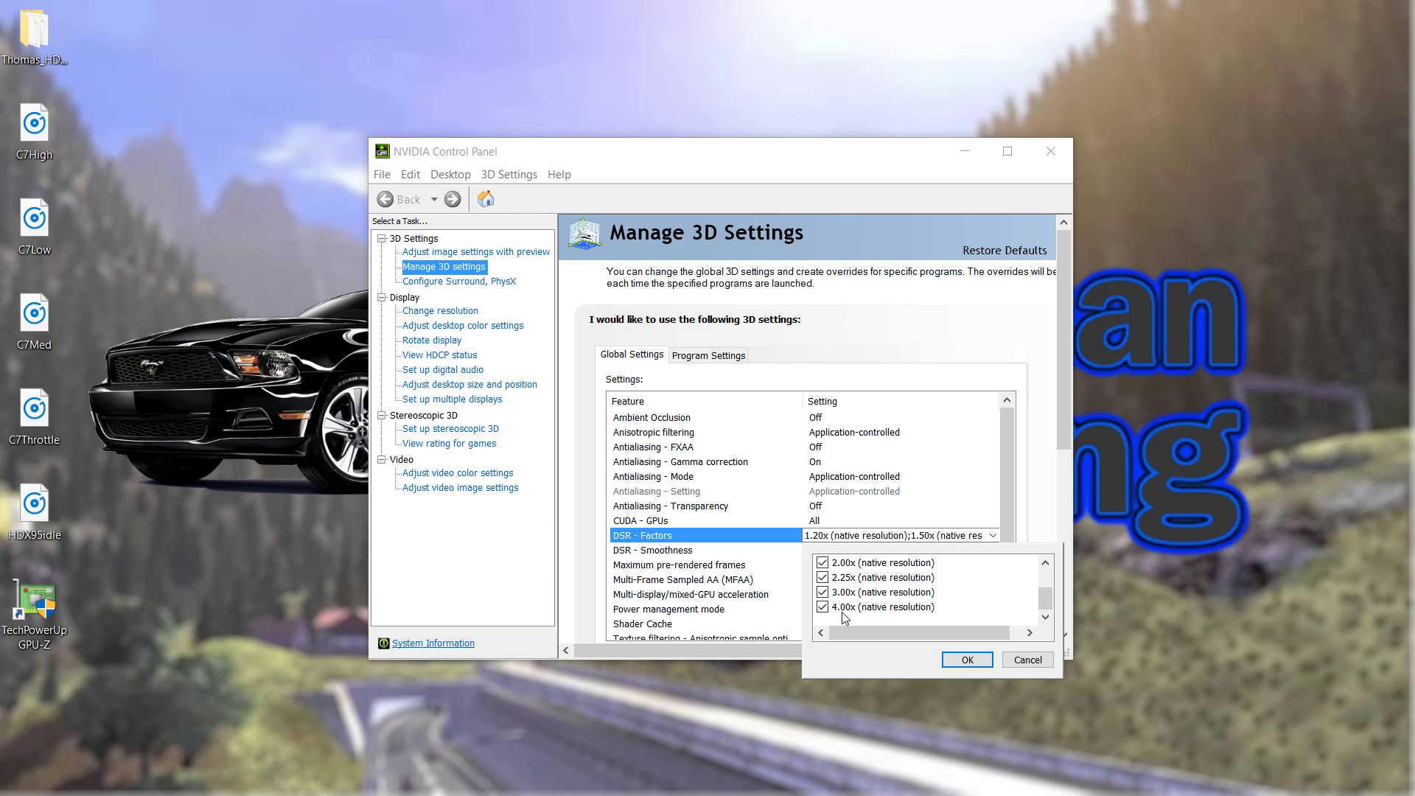
scroll(up, 3)
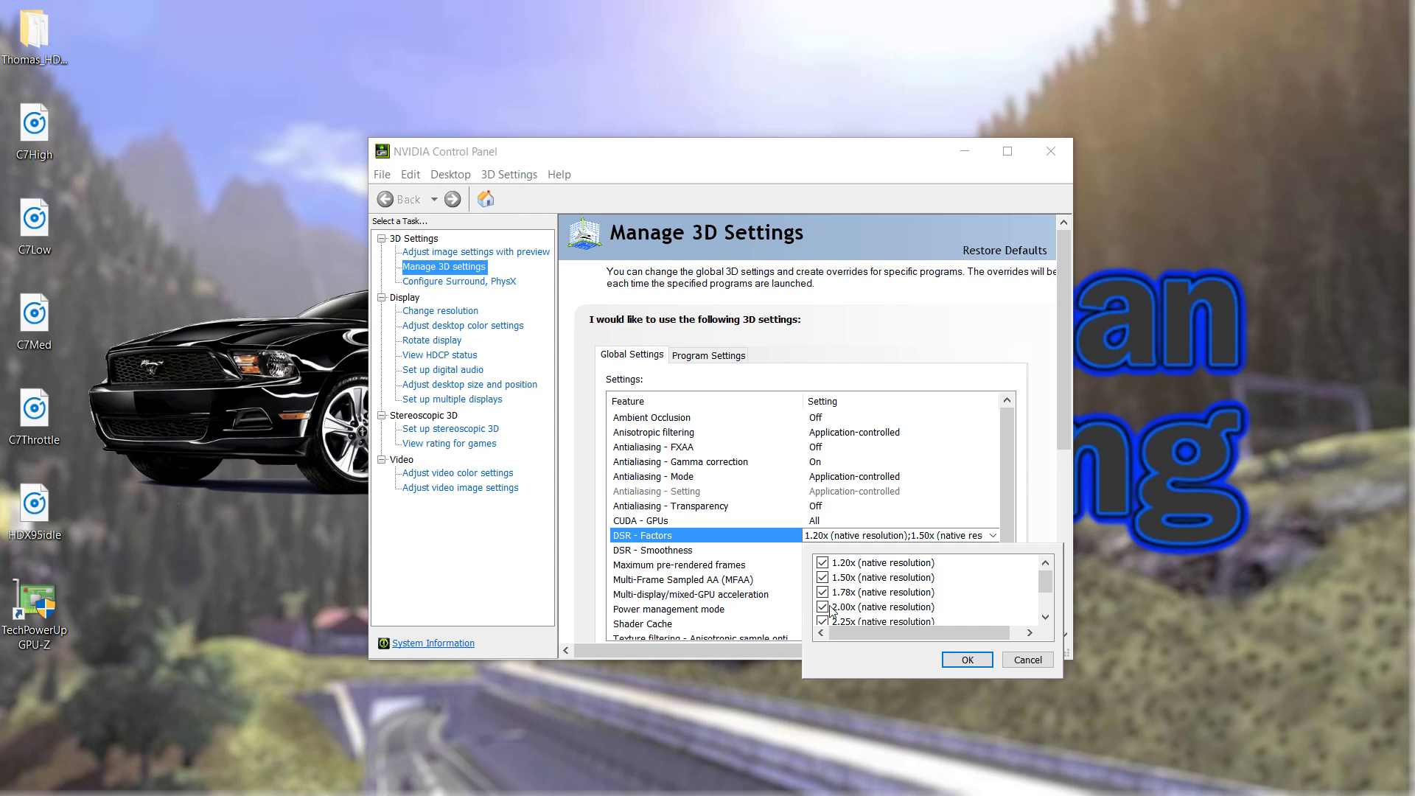
scroll(down, 3)
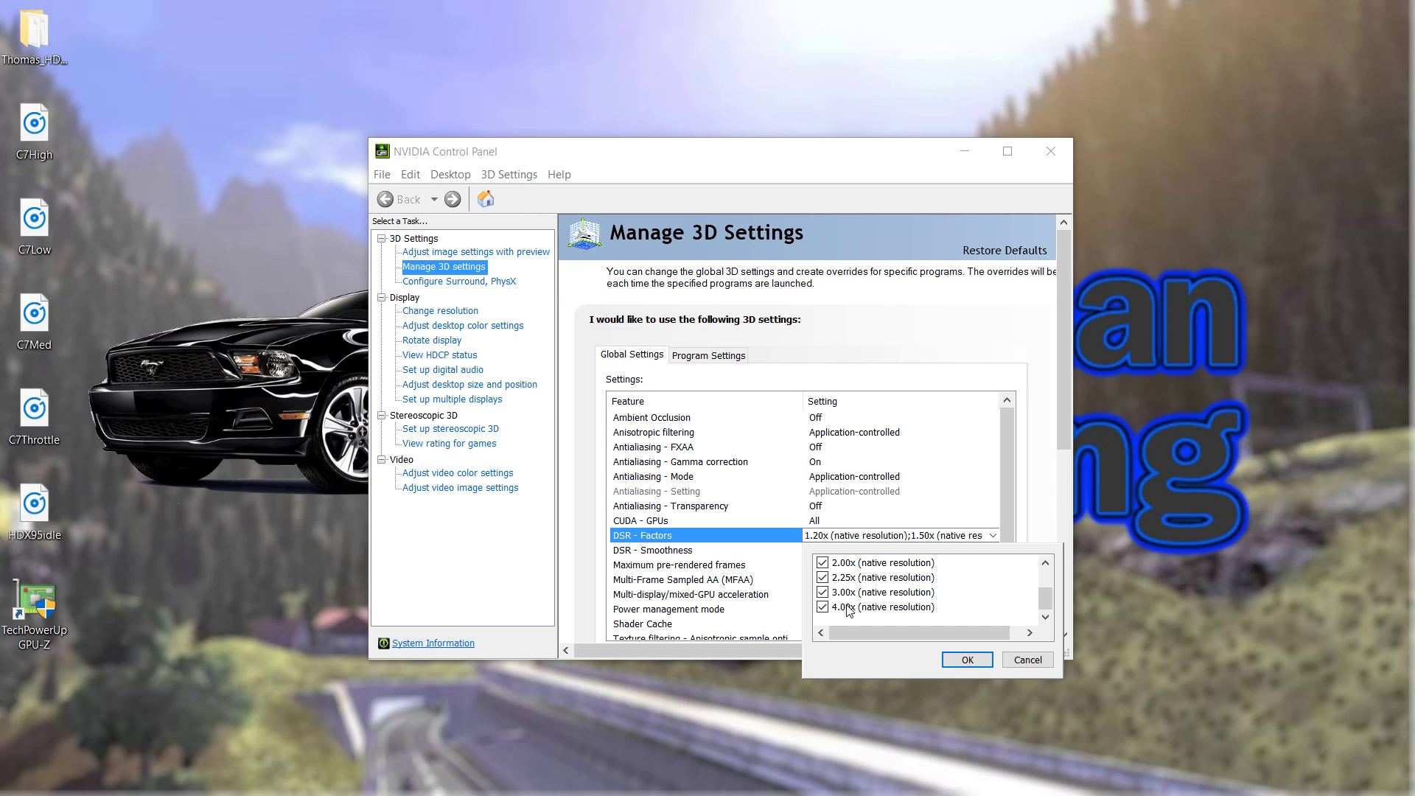
mouse_move(852, 604)
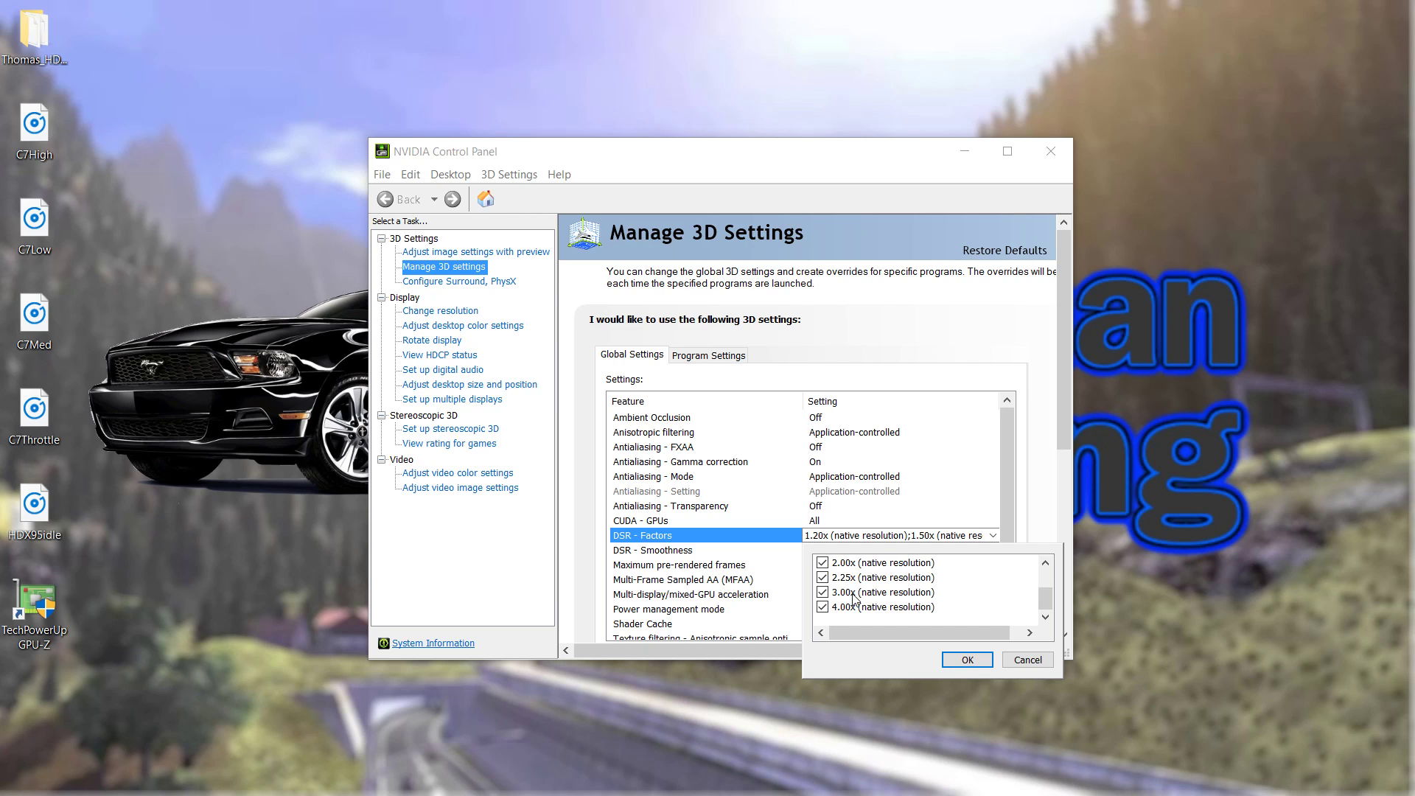
scroll(up, 3)
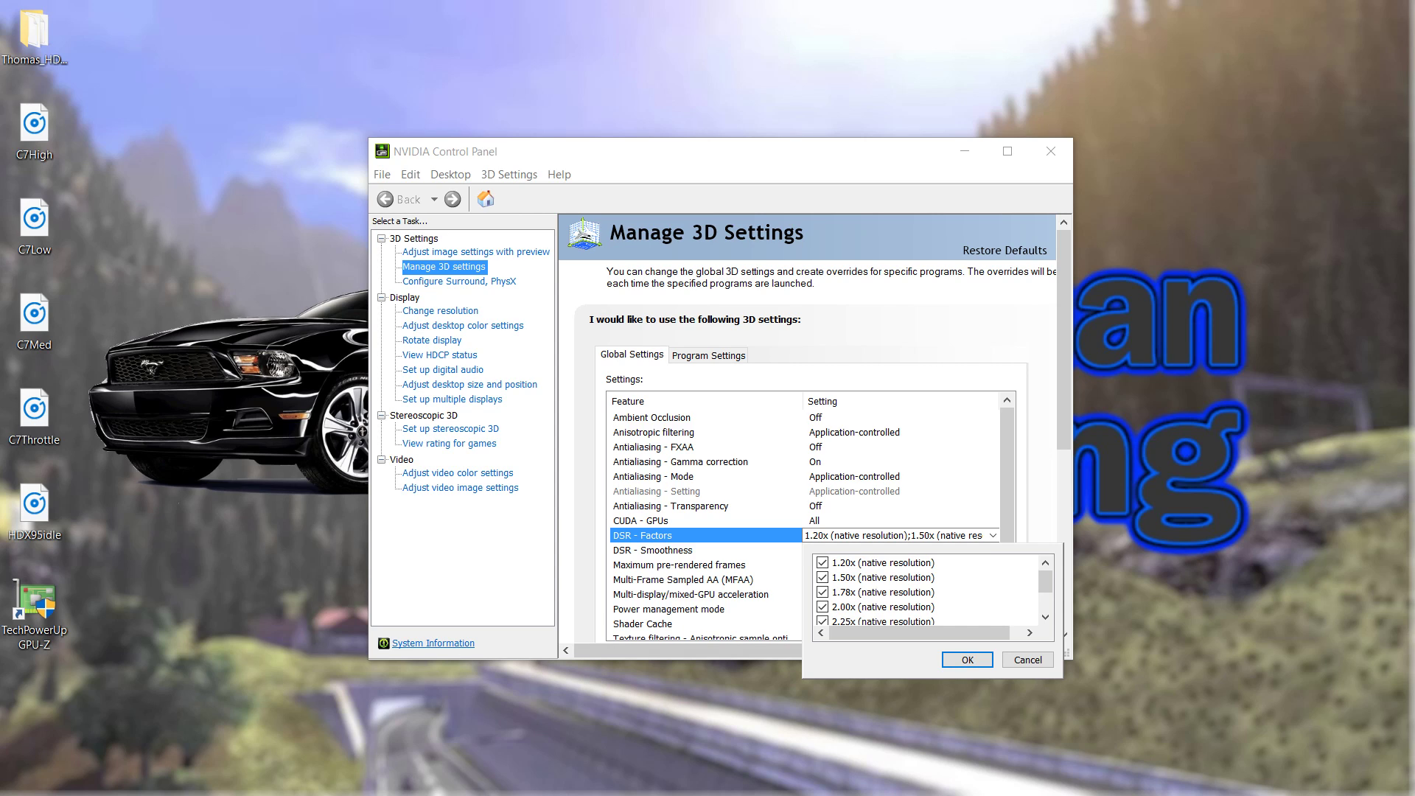
click(966, 659)
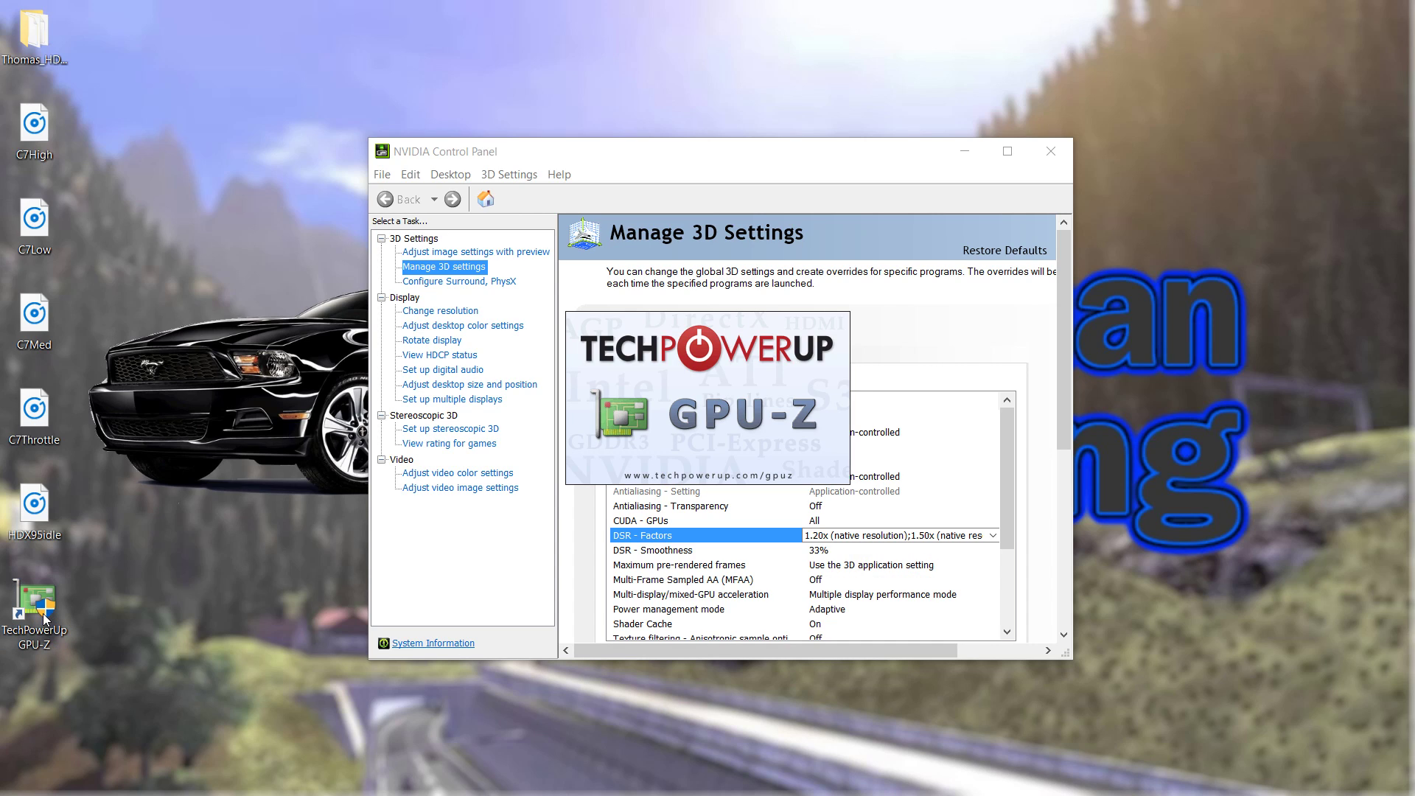
mouse_move(735, 359)
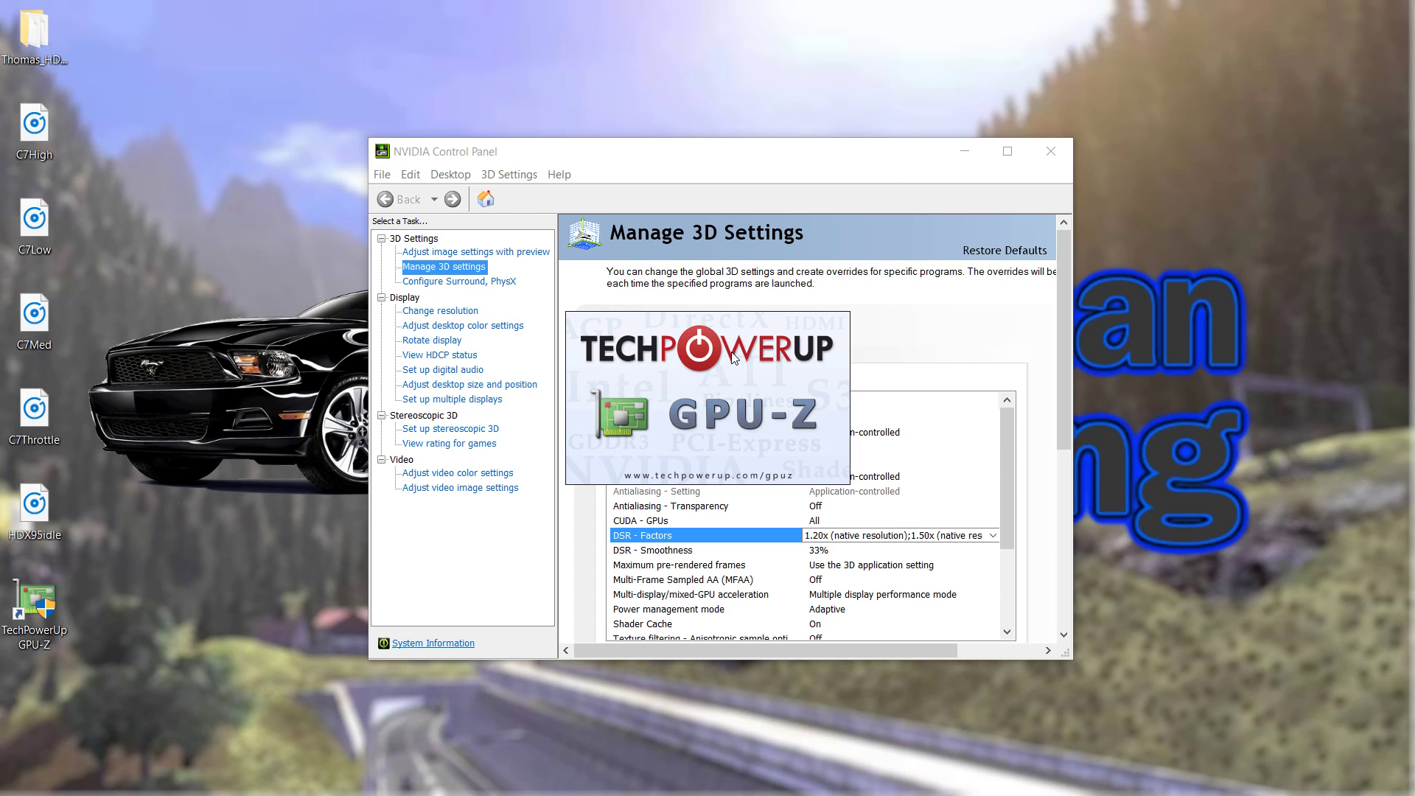